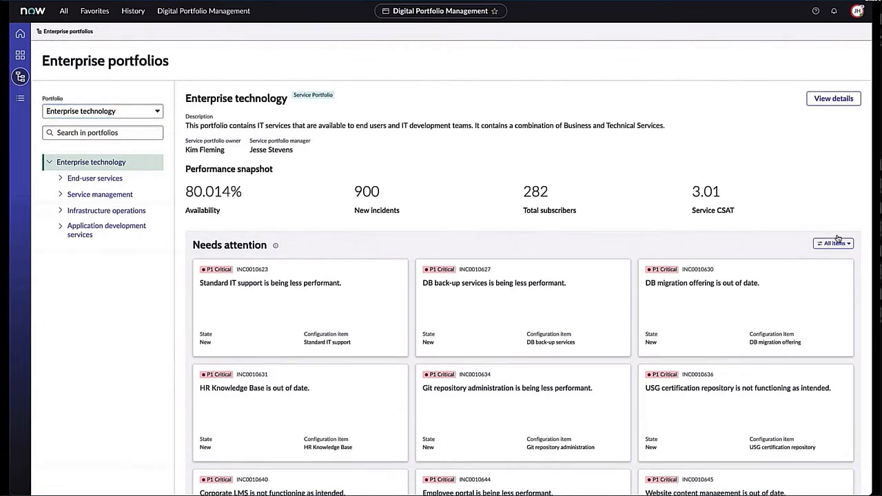
# - Open the Enterprise technology portfolio details and list its 16 taxonomy nodes
pyautogui.click(832, 243)
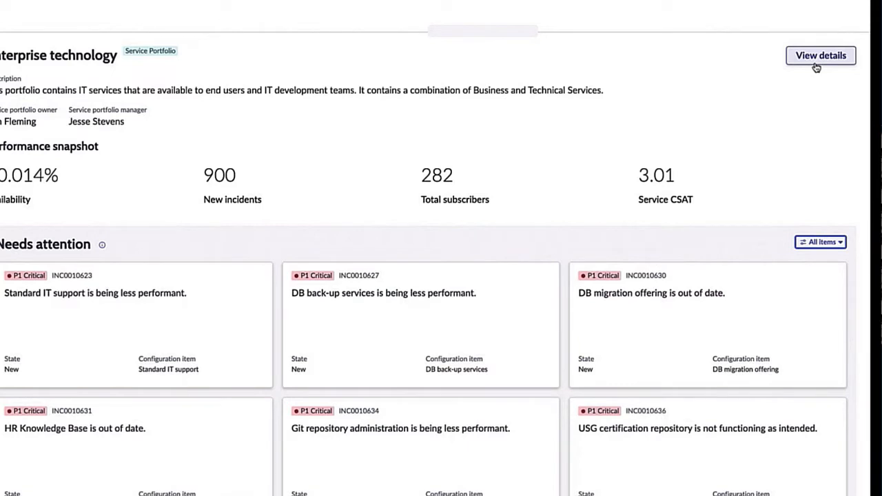
pyautogui.click(820, 55)
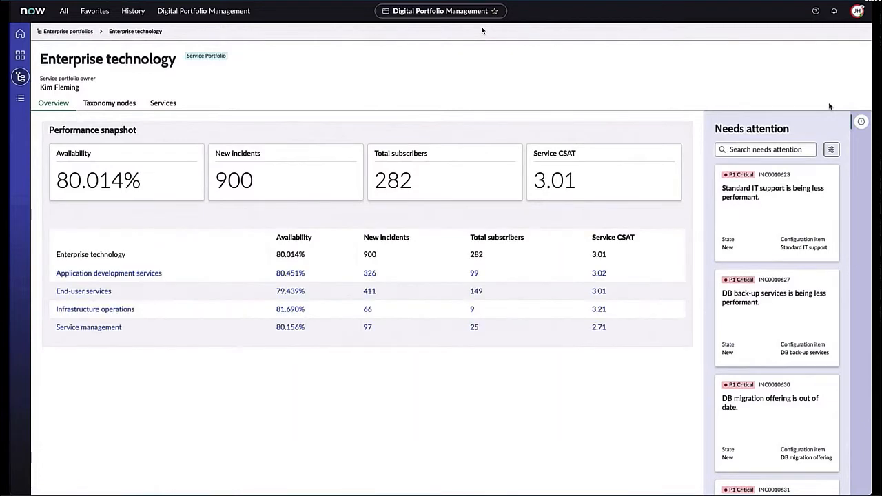
pyautogui.click(109, 102)
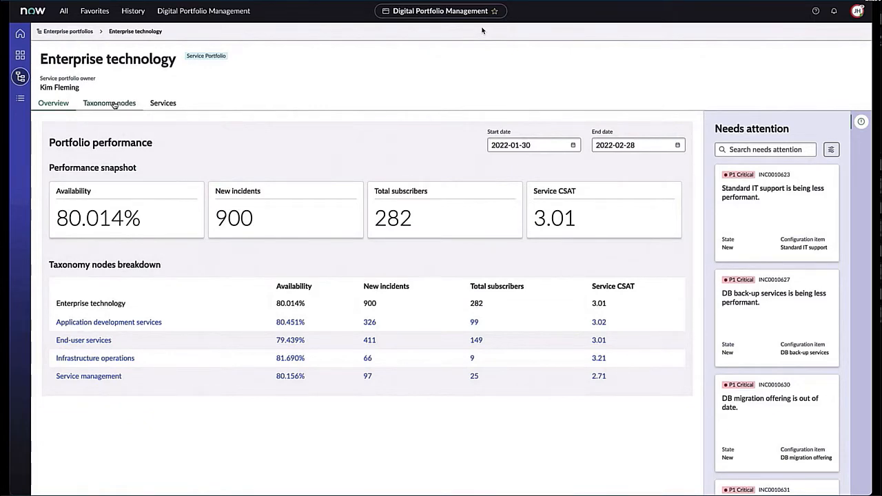
pyautogui.click(109, 102)
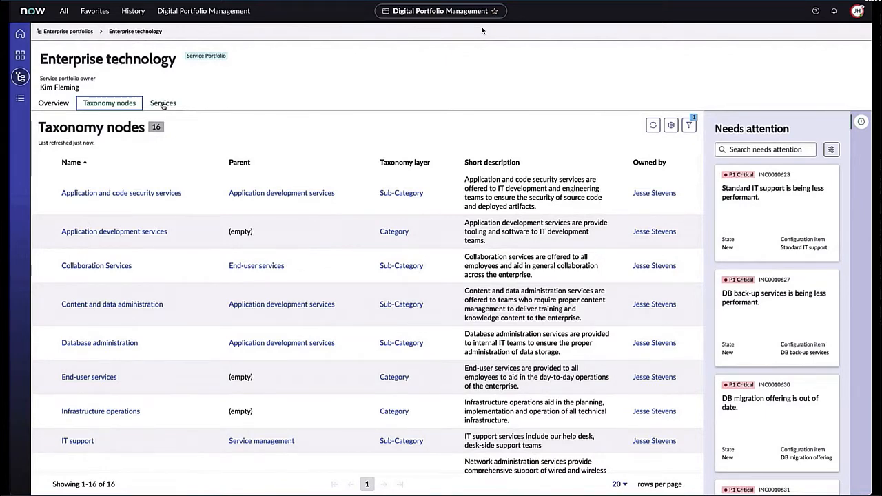
# - List the portfolio's 37 services with taxonomy node, phase, status and criticality
pyautogui.click(162, 102)
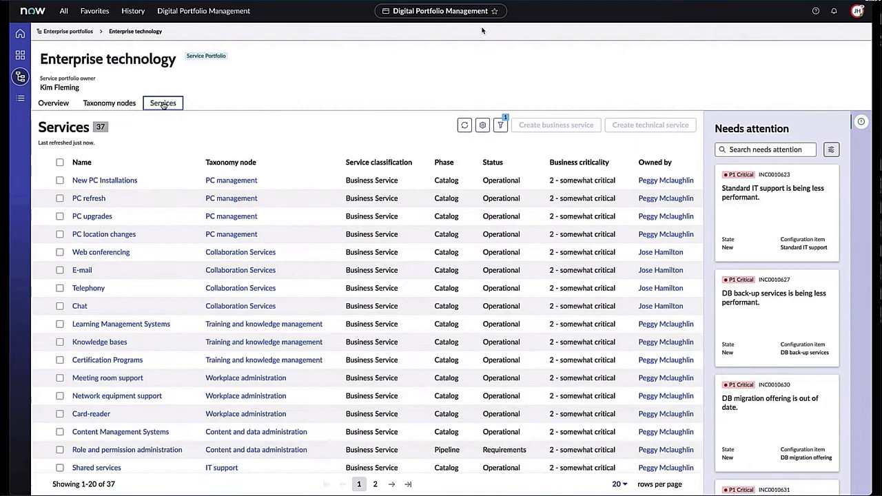
pyautogui.scroll(-3)
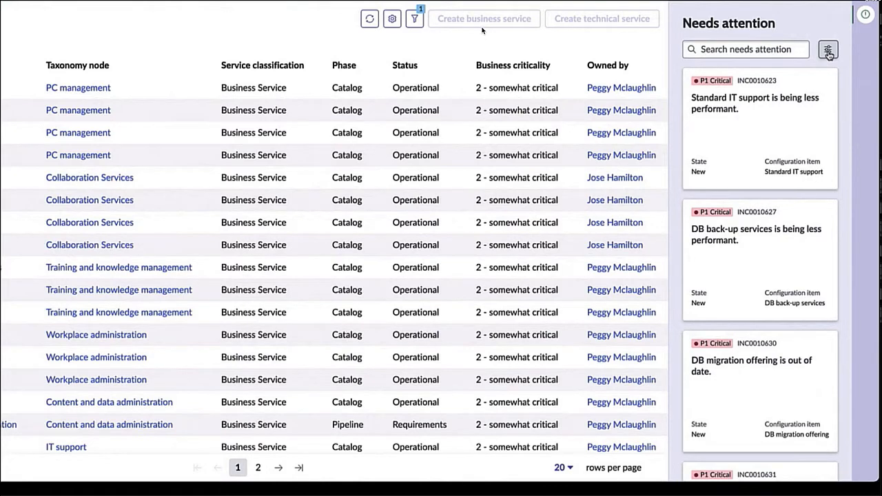
pyautogui.click(827, 49)
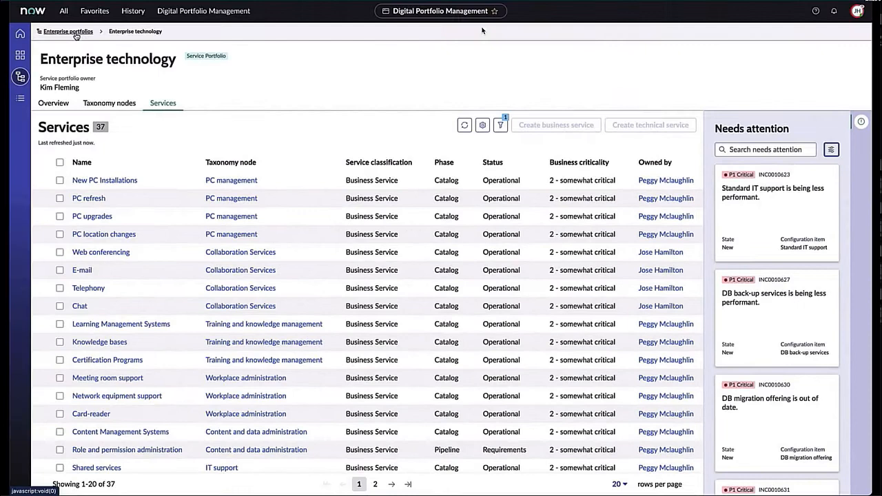
# - Go home and filter Needs attention through Changes, Audits, Risk, ending on Critical Incidents (10 items)
pyautogui.click(20, 33)
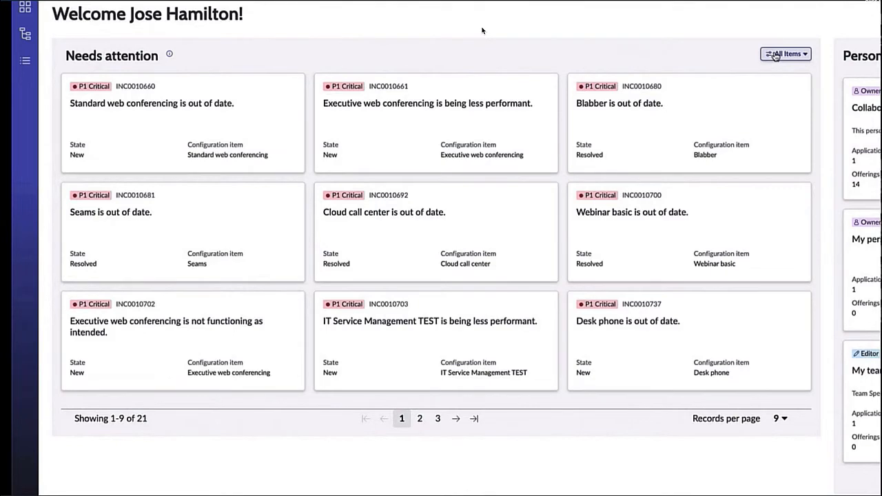
pyautogui.click(786, 54)
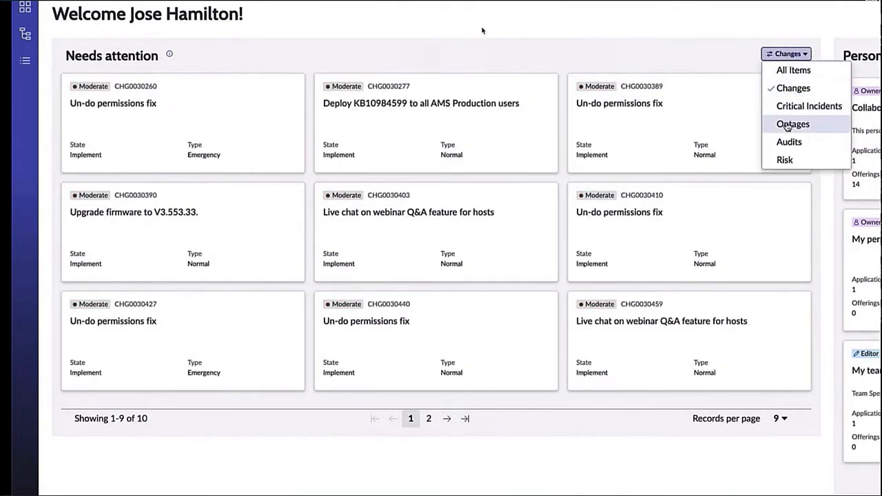
pyautogui.click(789, 141)
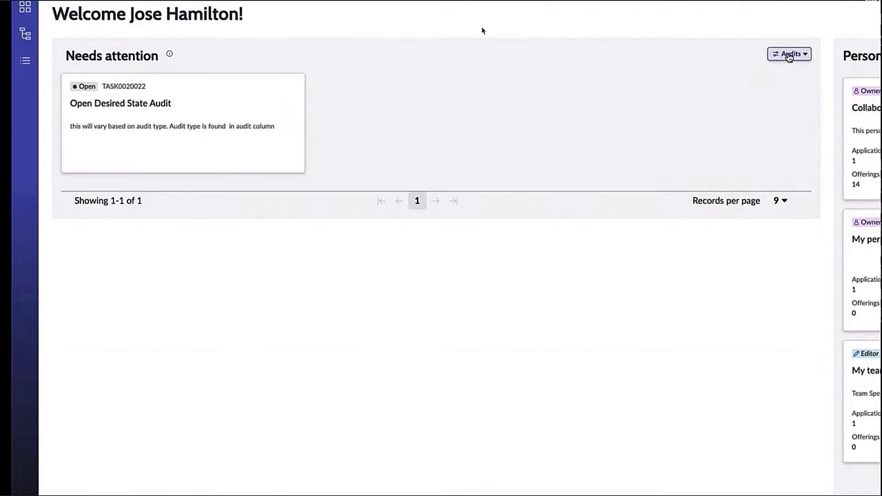
pyautogui.click(789, 53)
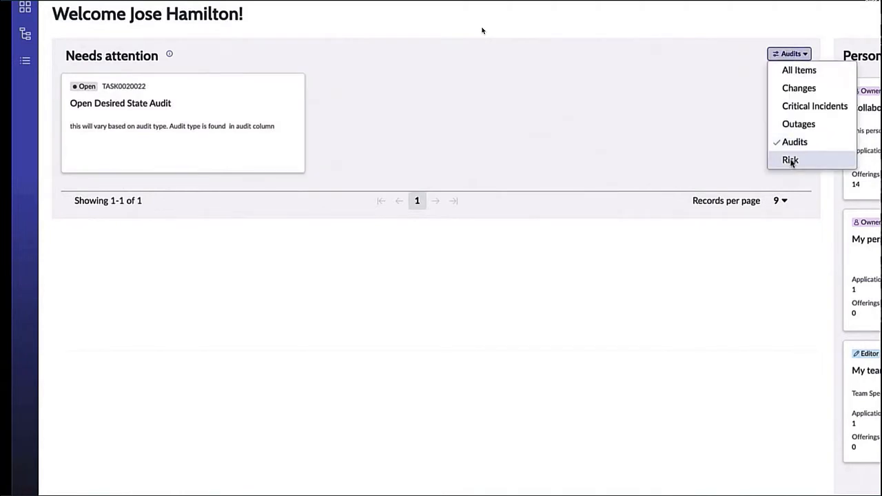
pyautogui.click(790, 160)
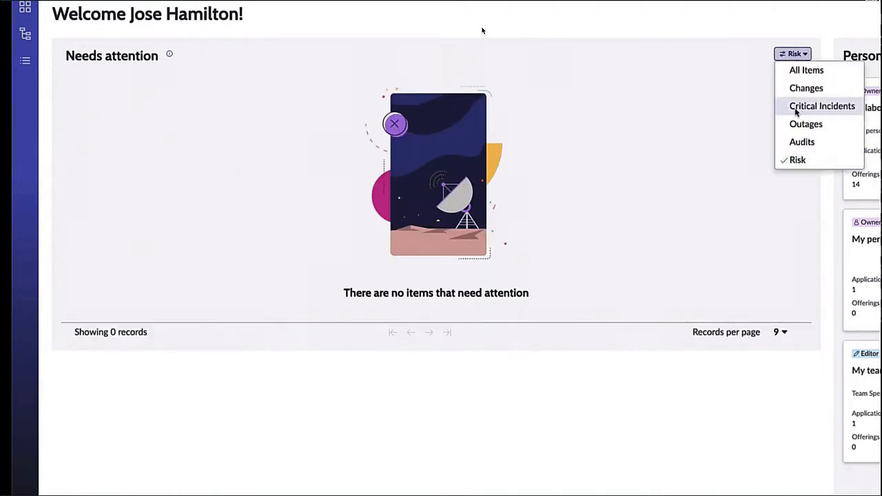
pyautogui.click(822, 105)
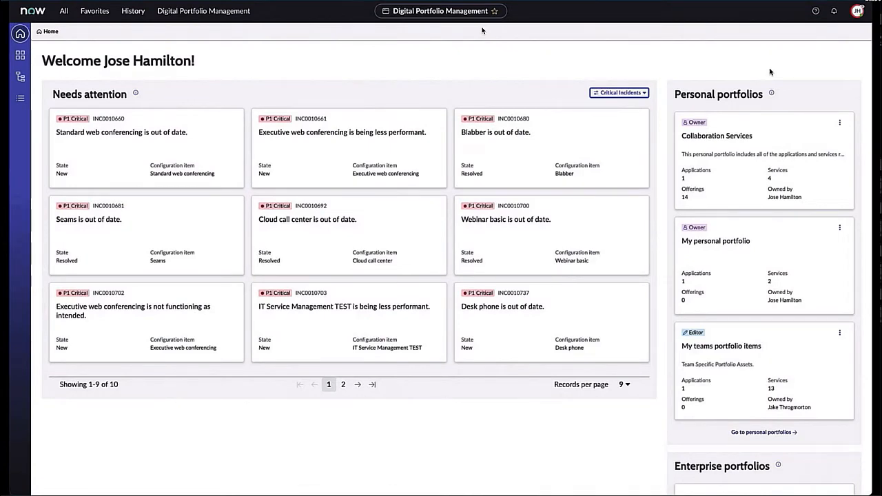
pyautogui.scroll(-3)
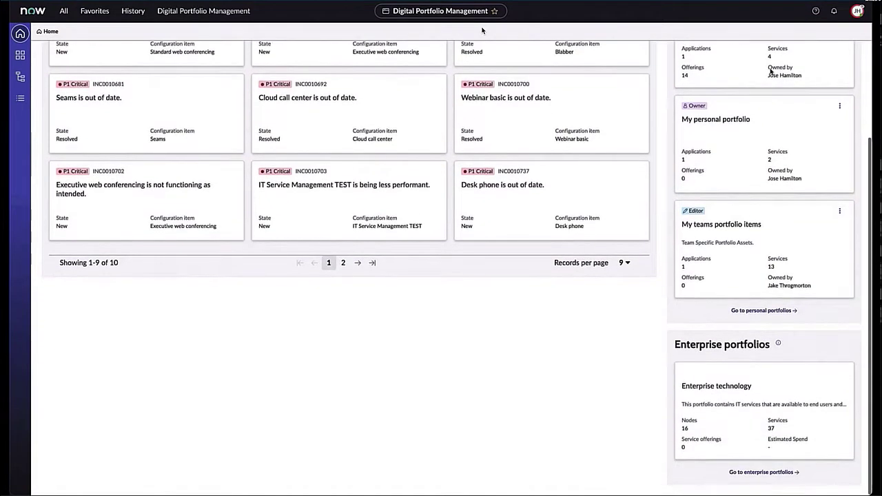
# - Show the actions menu for the My personal portfolio card
pyautogui.scroll(3)
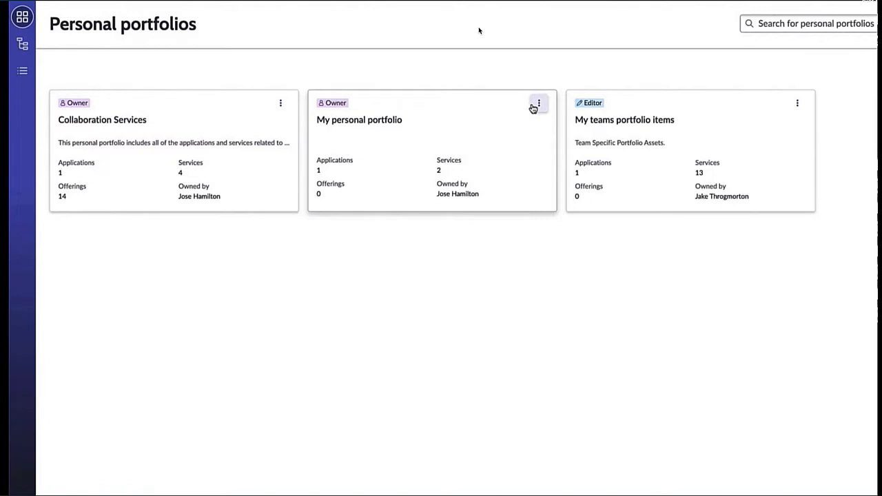
pyautogui.click(538, 102)
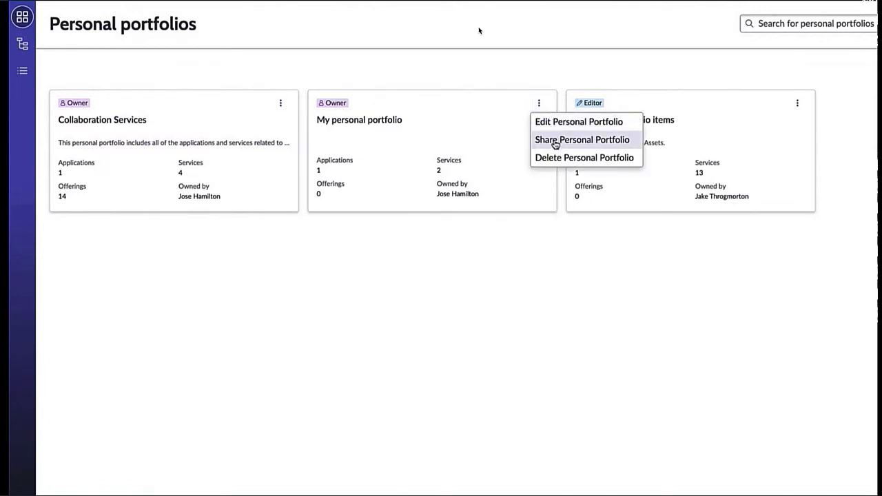
# - Start sharing My personal portfolio and search members for 'david'
pyautogui.click(582, 139)
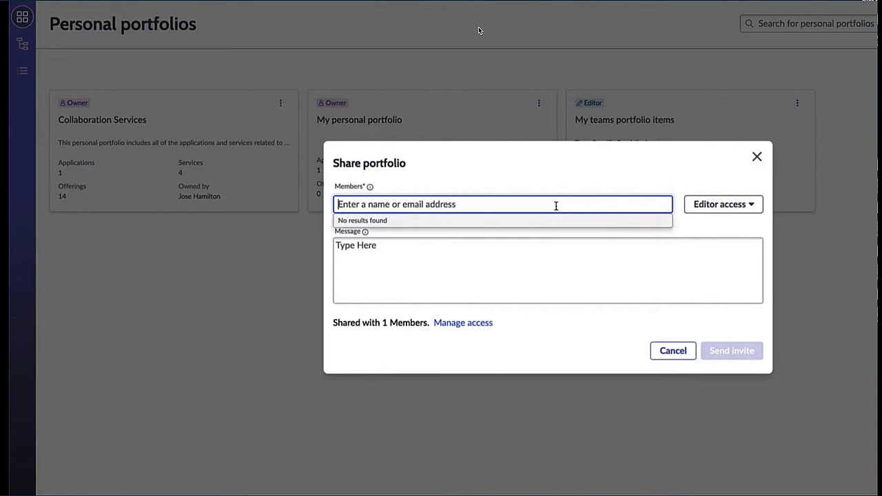
pyautogui.write('david')
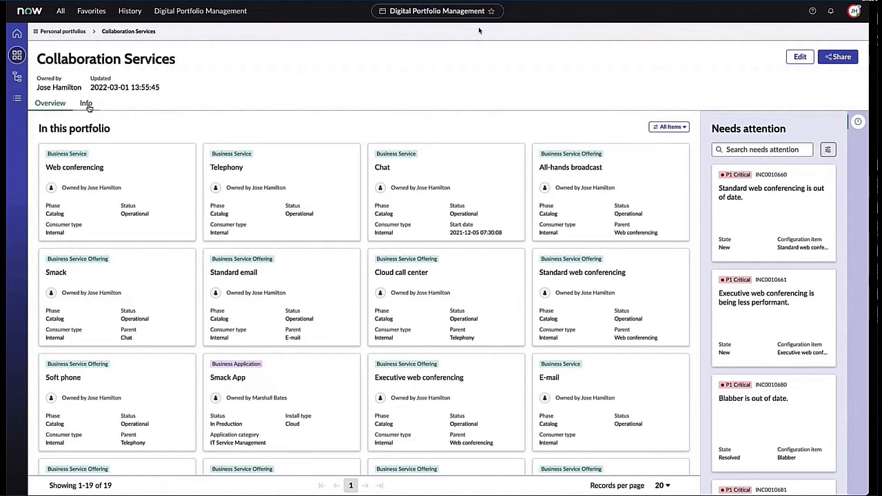
pyautogui.click(85, 102)
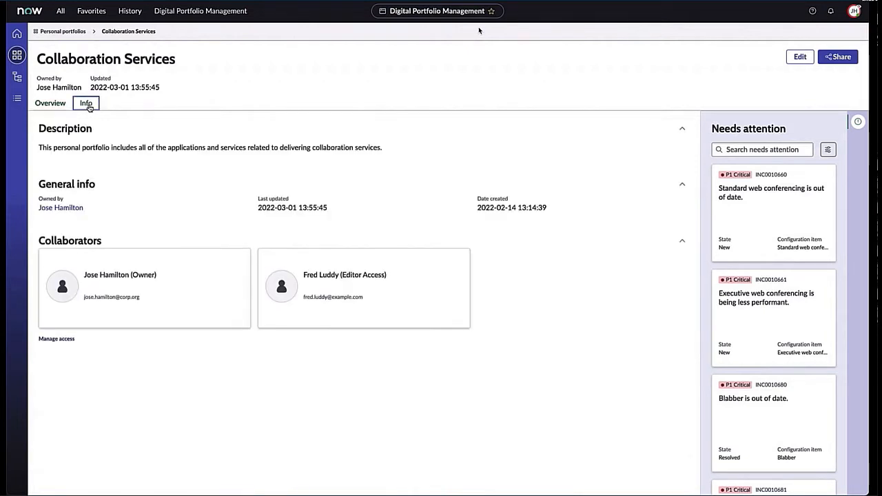
pyautogui.moveTo(49, 102)
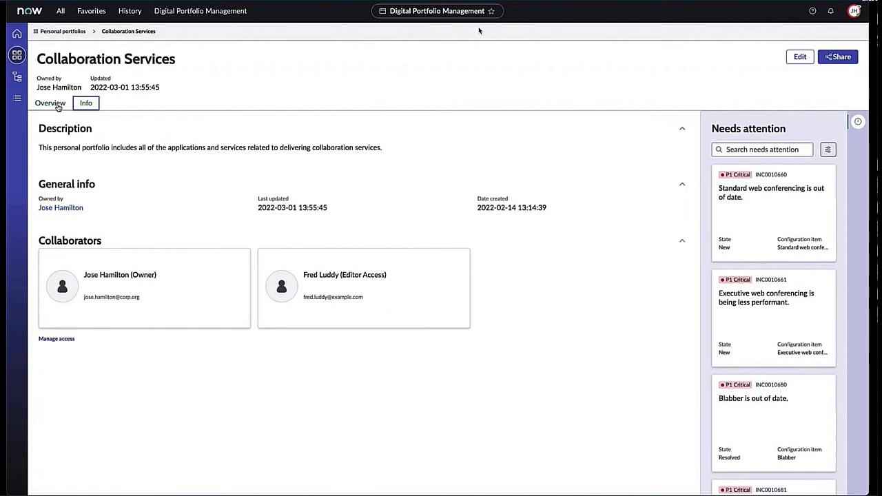
pyautogui.click(50, 102)
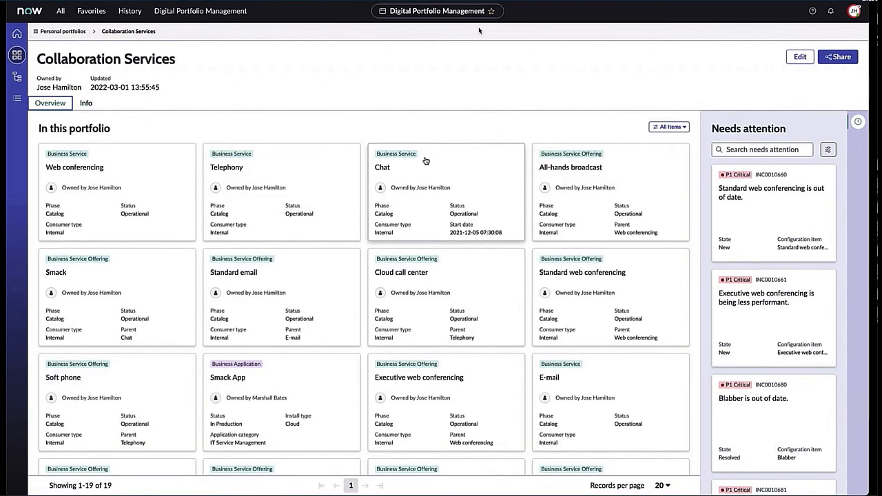
pyautogui.click(382, 167)
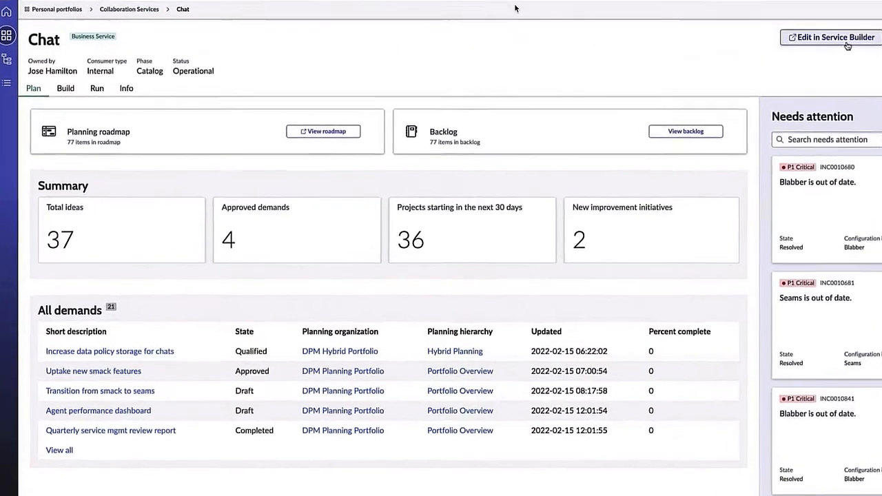
# - Switch the Chat service to its Build view with project status and overdue charts
pyautogui.scroll(-3)
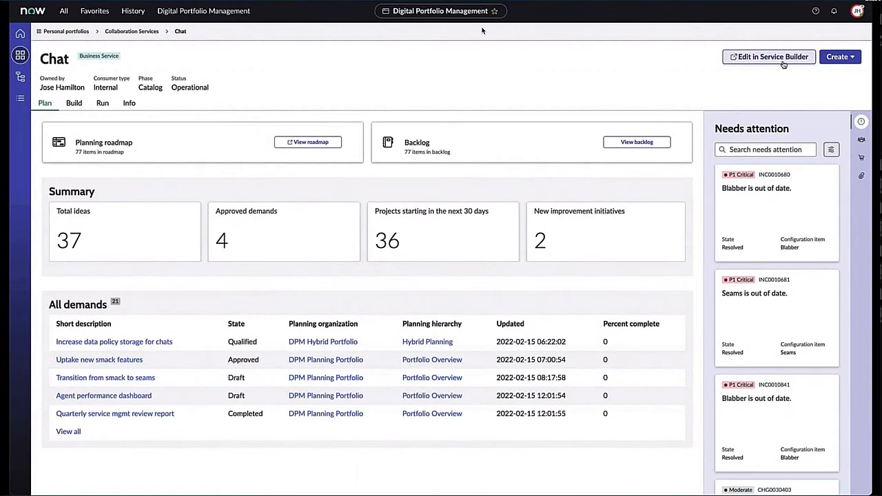
pyautogui.click(768, 56)
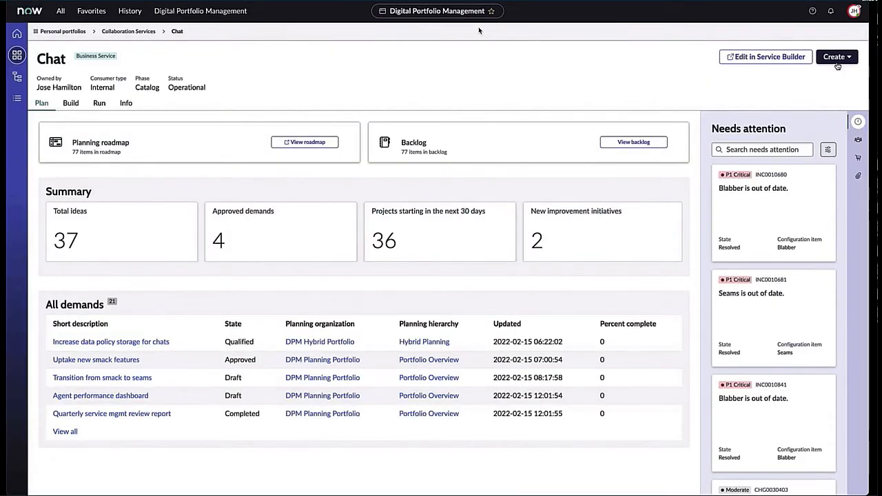
pyautogui.click(834, 56)
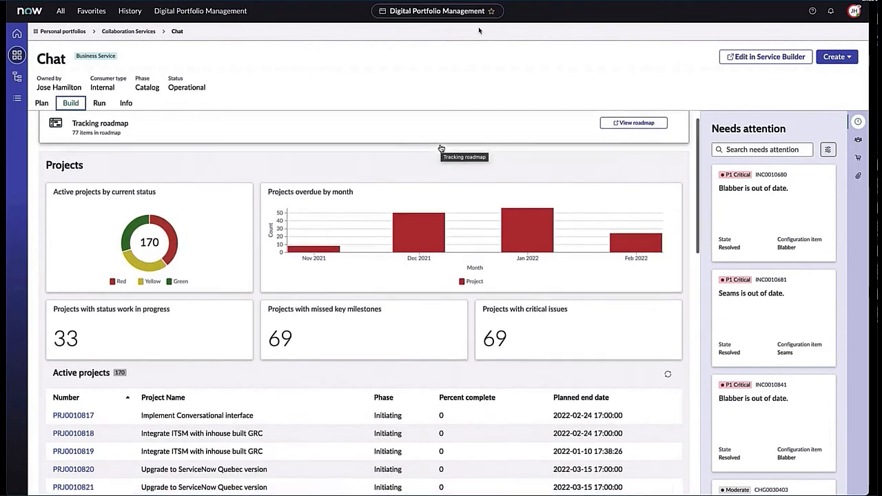
# - Review the Build Changes charts, then show Chat's Run view with 79.002% availability and 41 new incidents
pyautogui.scroll(-3)
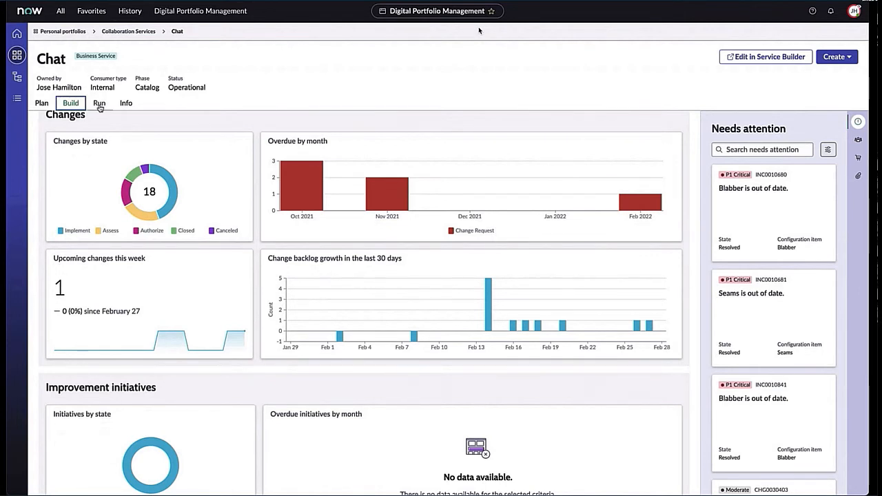
pyautogui.click(99, 102)
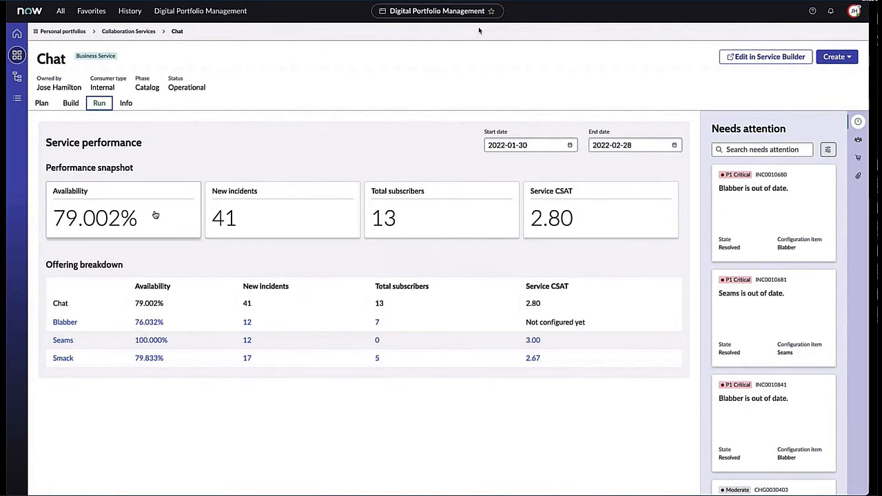
pyautogui.click(95, 218)
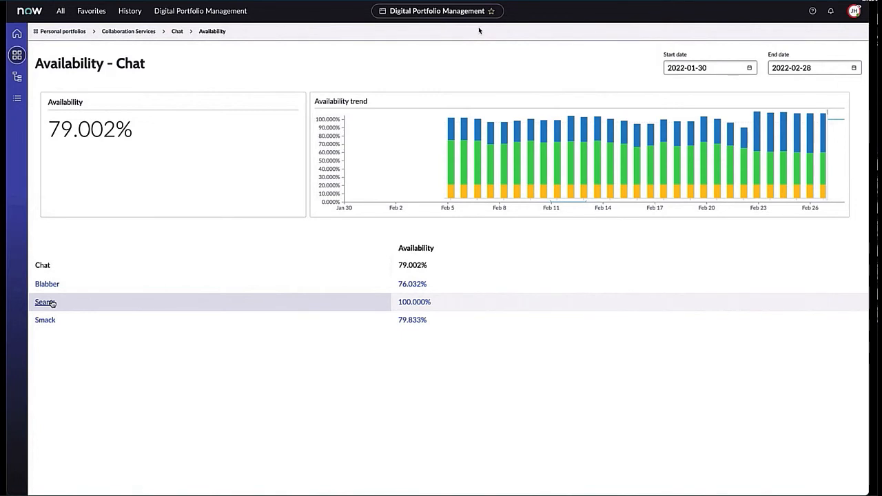
pyautogui.click(44, 302)
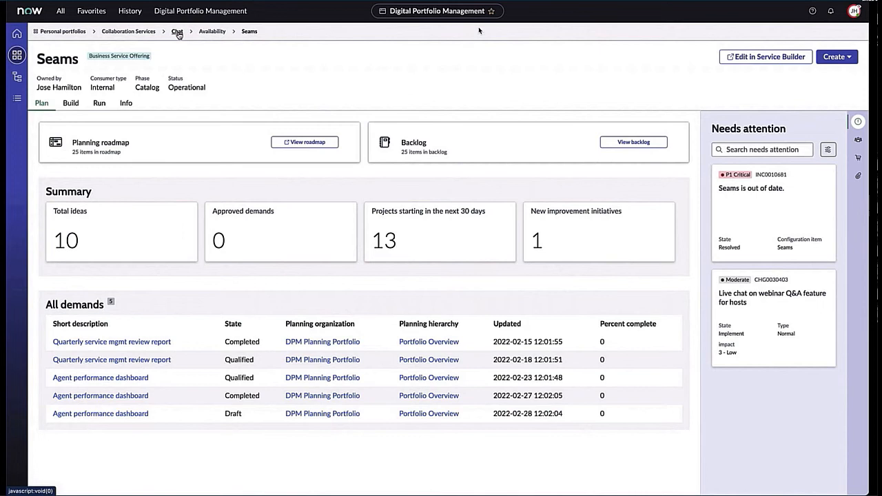
pyautogui.click(176, 30)
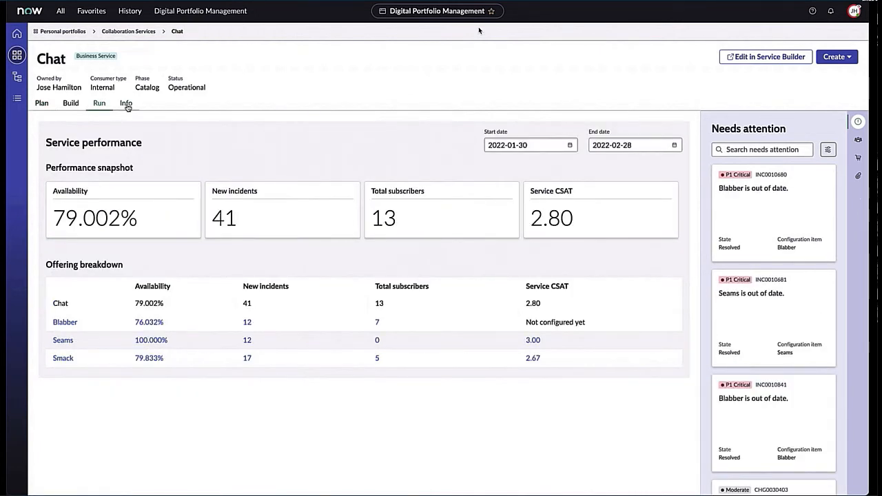
# - Review Chat's Info and contacts, then restore the needs-attention rail
pyautogui.click(125, 102)
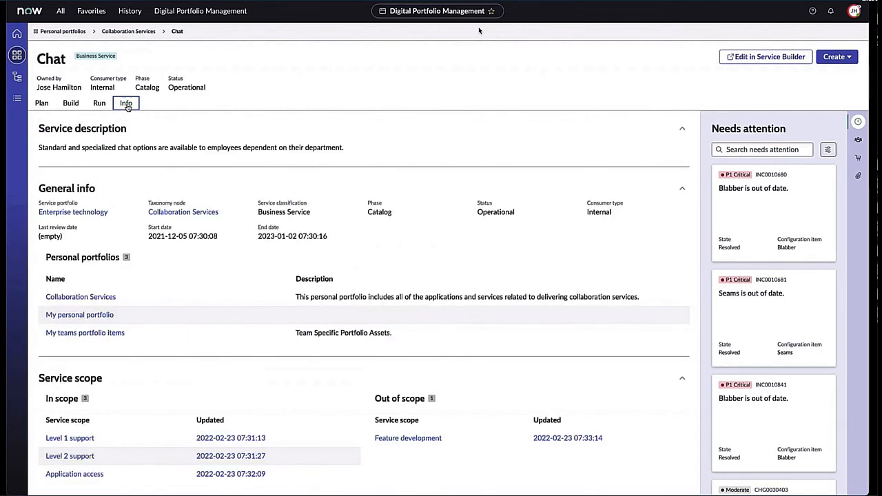
pyautogui.scroll(-3)
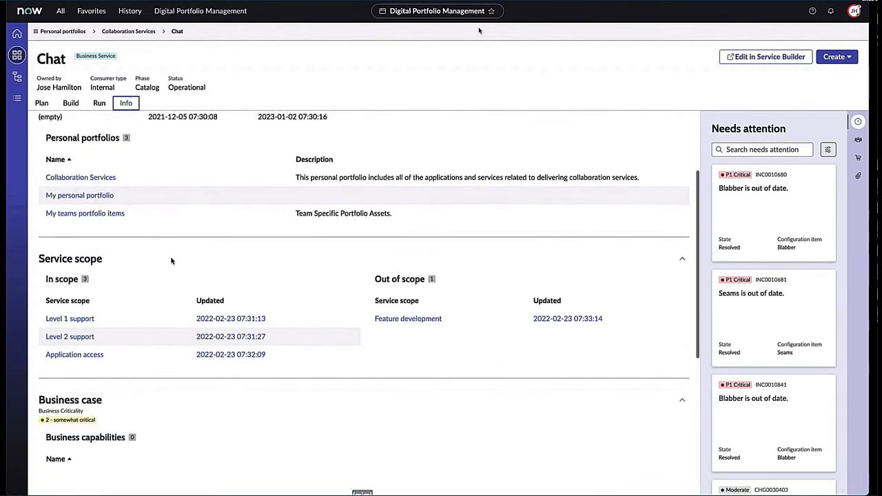
pyautogui.scroll(-3)
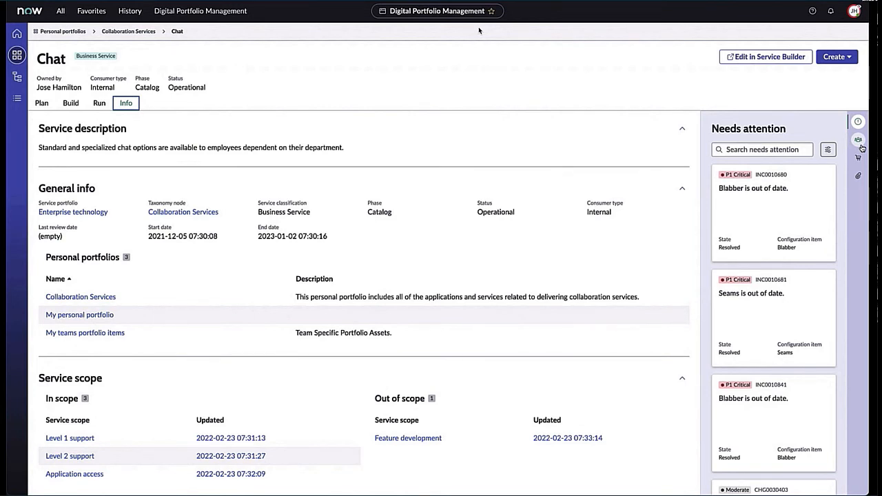
pyautogui.click(858, 140)
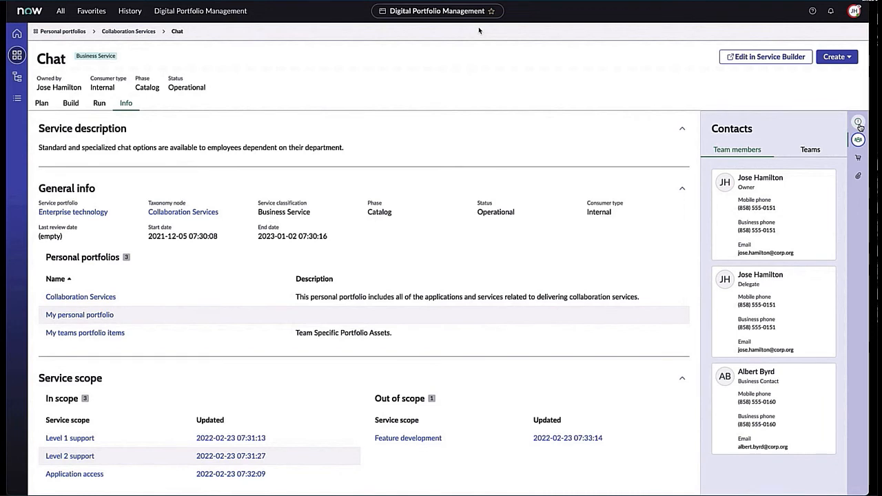
pyautogui.click(41, 102)
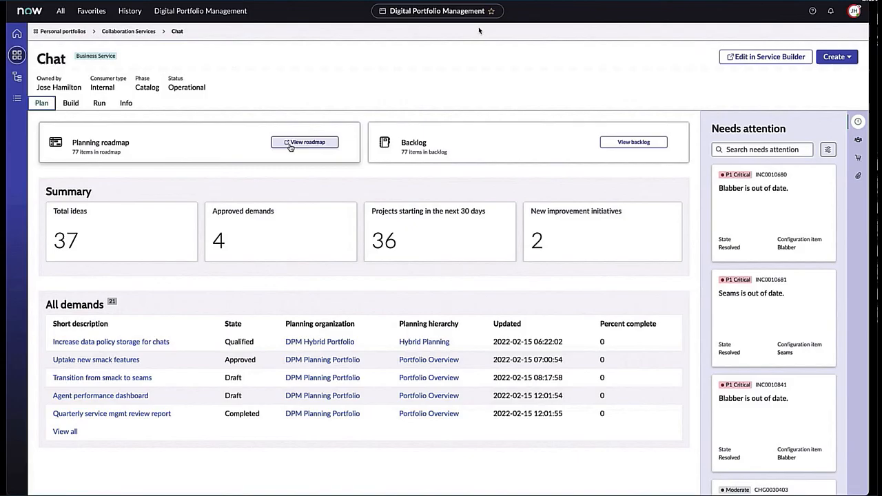
# - Open the Chat planning roadmap, view its details and dismiss a New milestone form
pyautogui.click(305, 142)
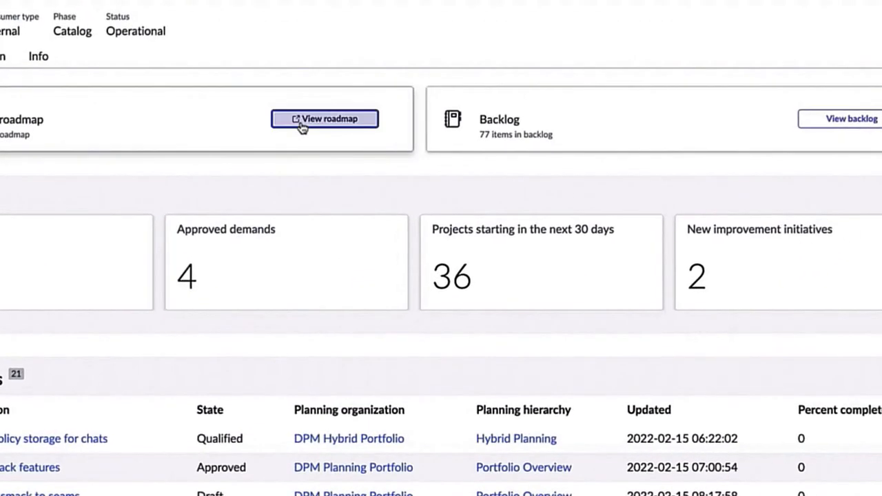
pyautogui.click(324, 118)
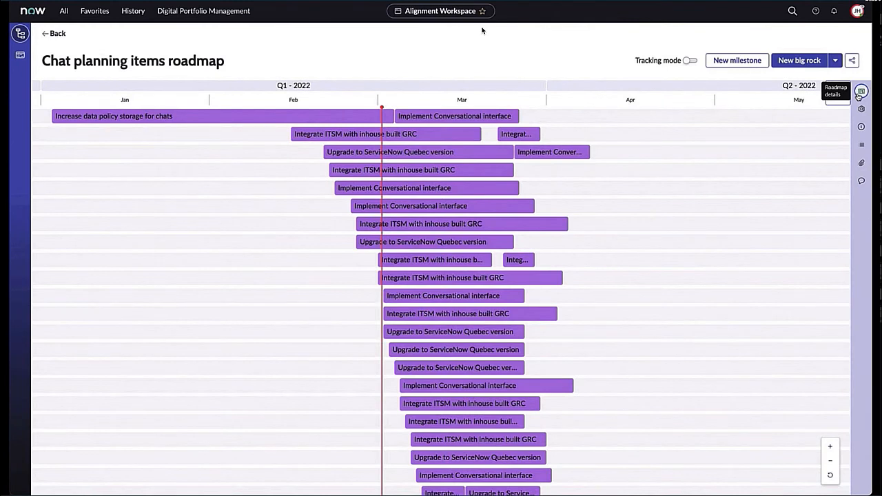
pyautogui.click(860, 91)
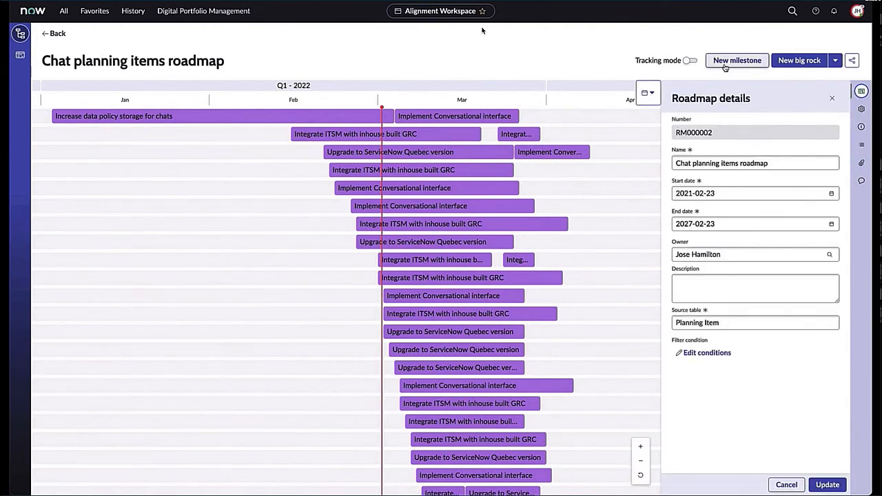
pyautogui.click(736, 61)
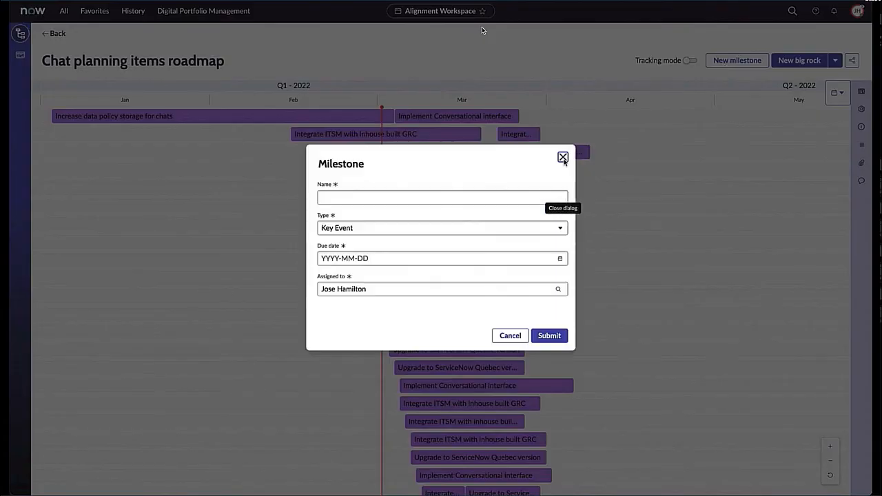
pyautogui.click(549, 337)
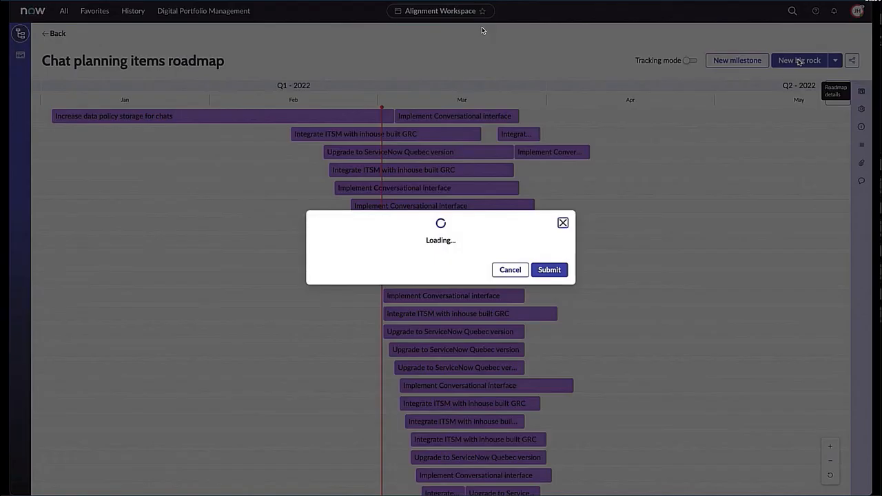
pyautogui.click(549, 269)
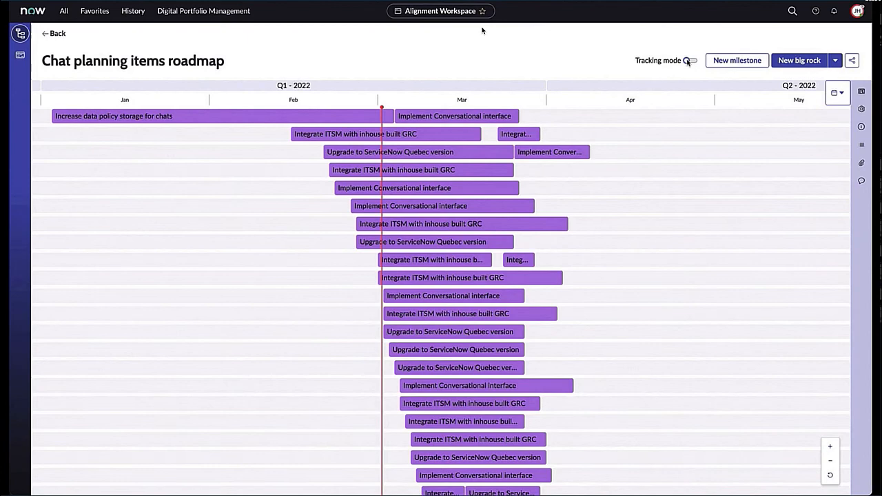
# - Turn on tracking mode and show the roadmap's personalize panel
pyautogui.click(690, 60)
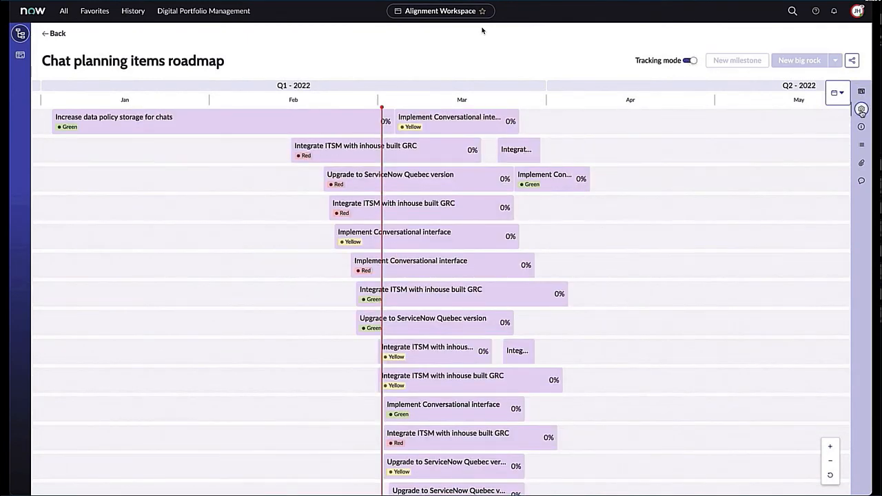
pyautogui.click(862, 109)
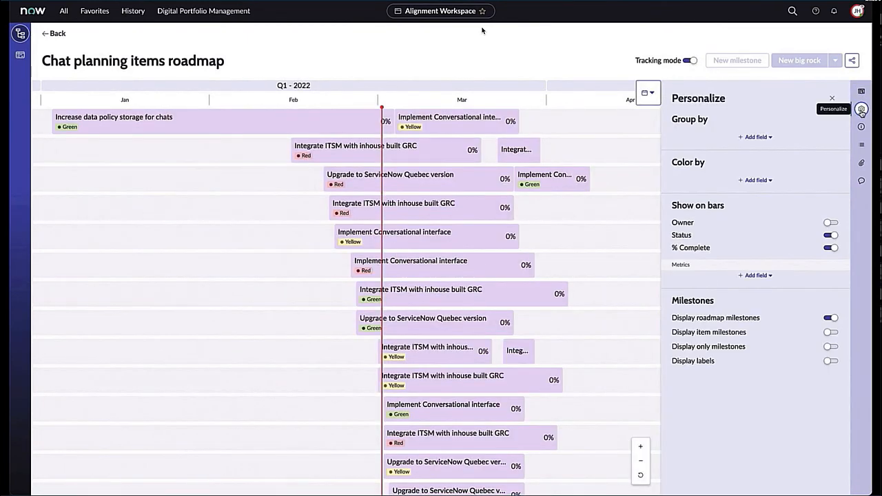